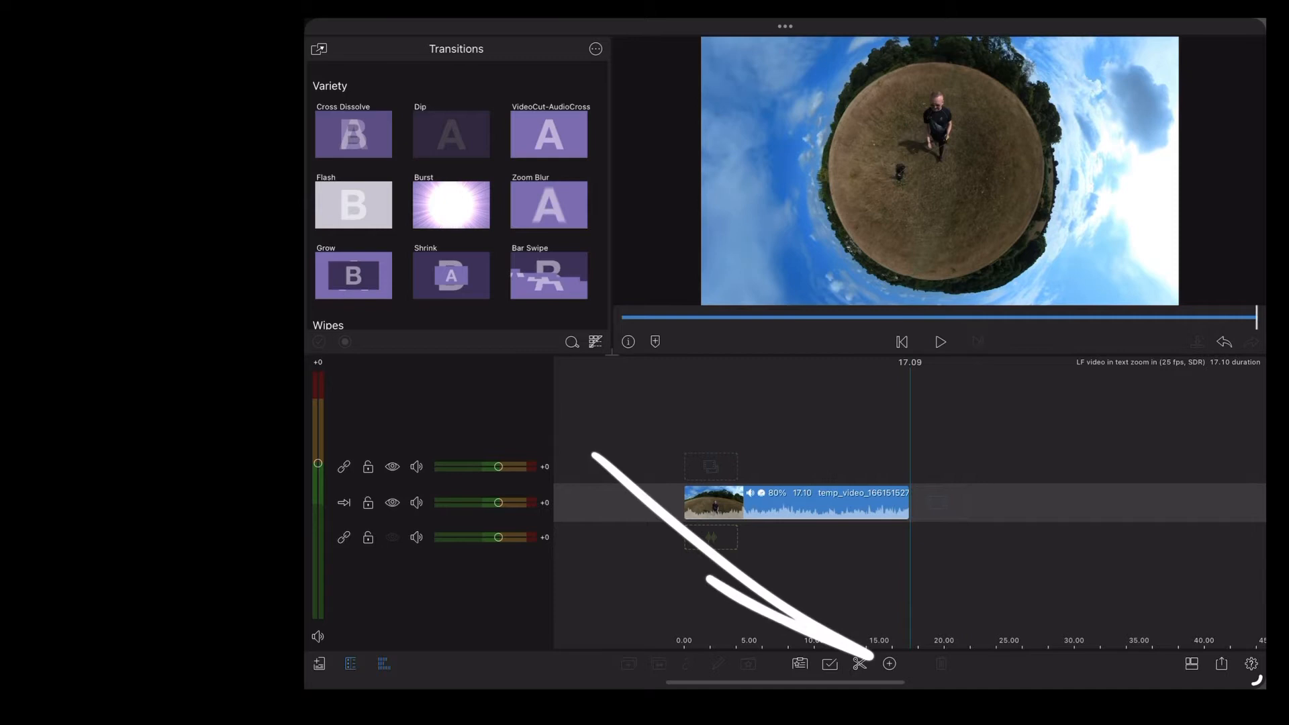
Add an Overlay Title clip above the 360 video clip on the timeline
click(888, 663)
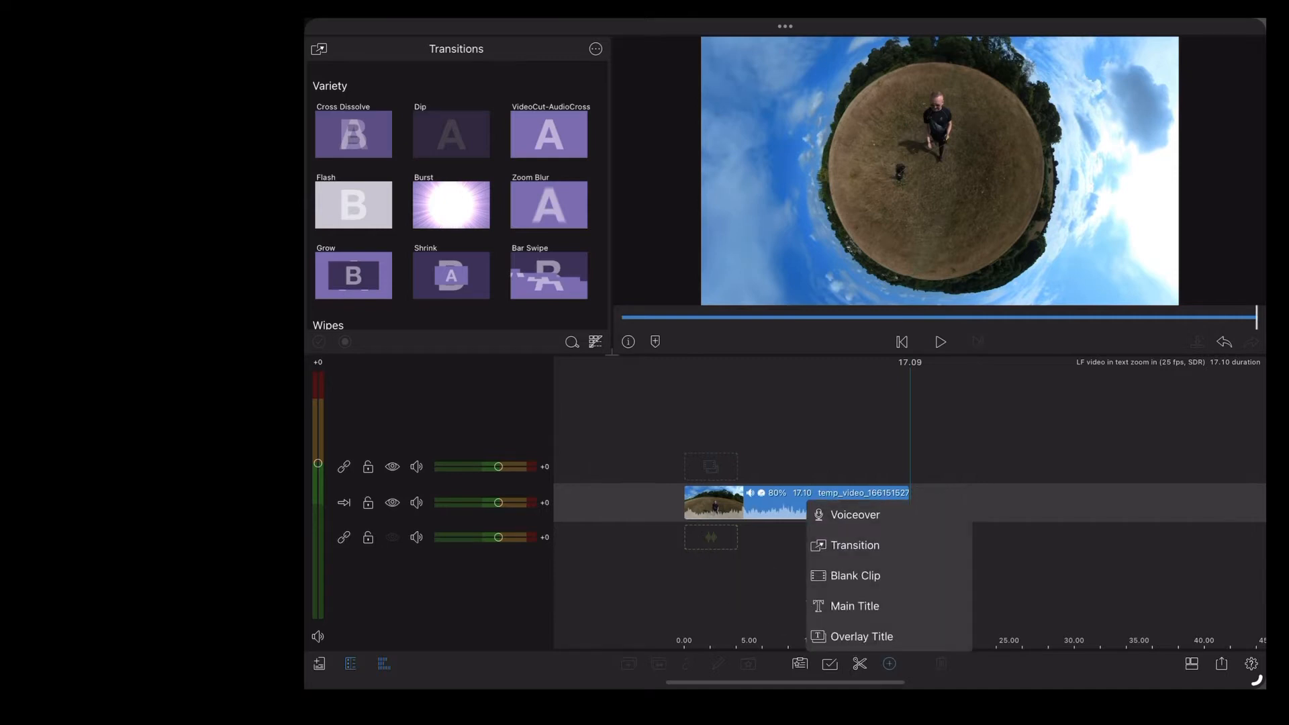
click(854, 606)
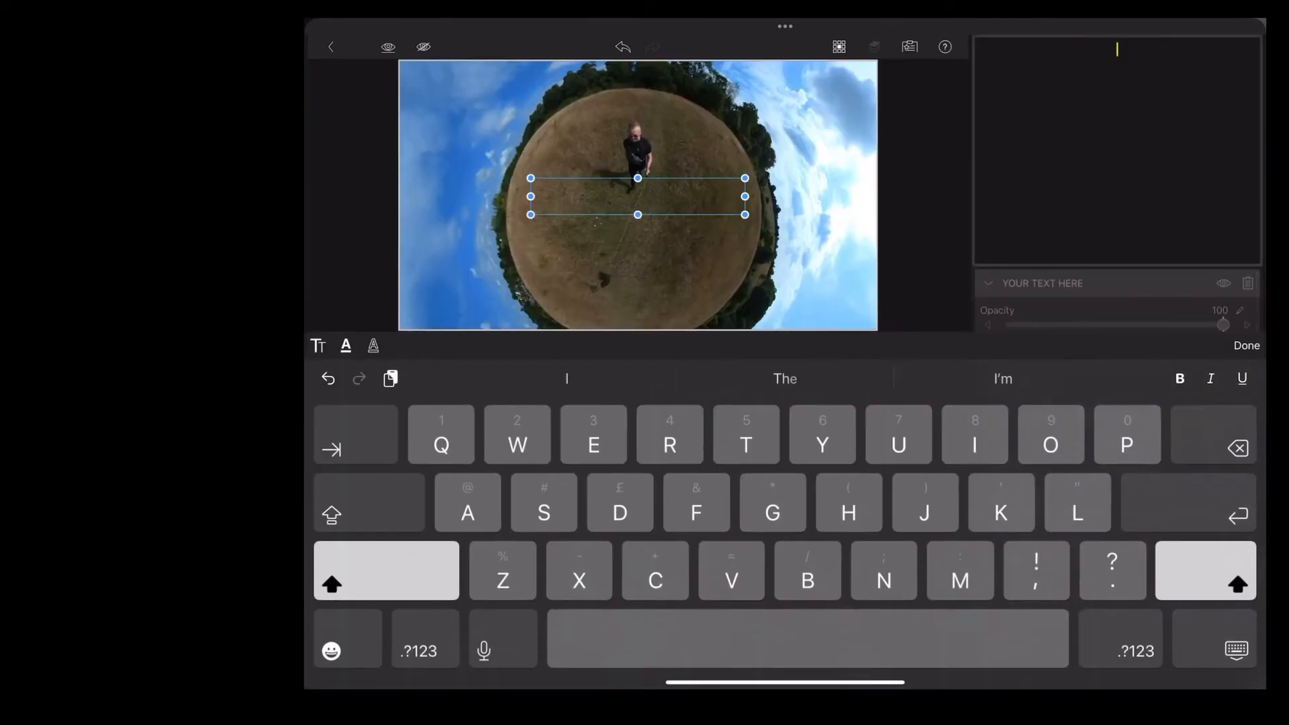
Enter LUNA as the title text in Impact font at size 400 so it fills the frame
text(LUNA)
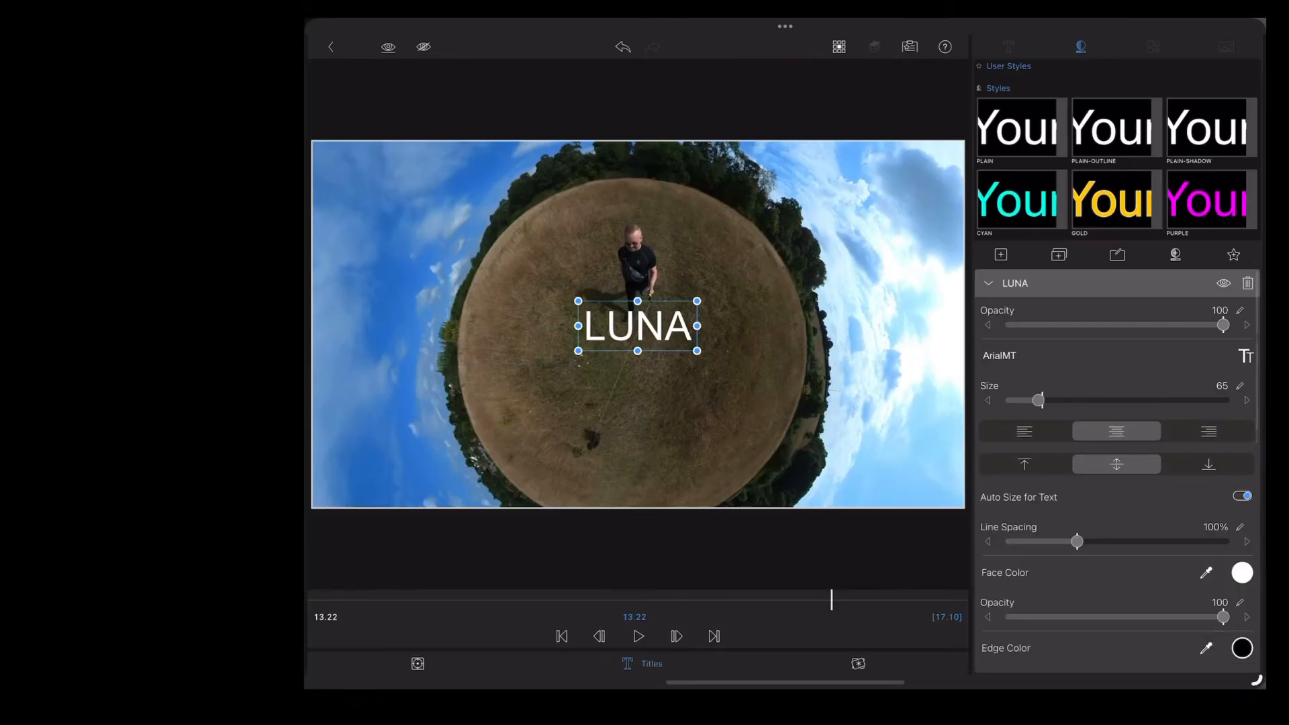
click(999, 354)
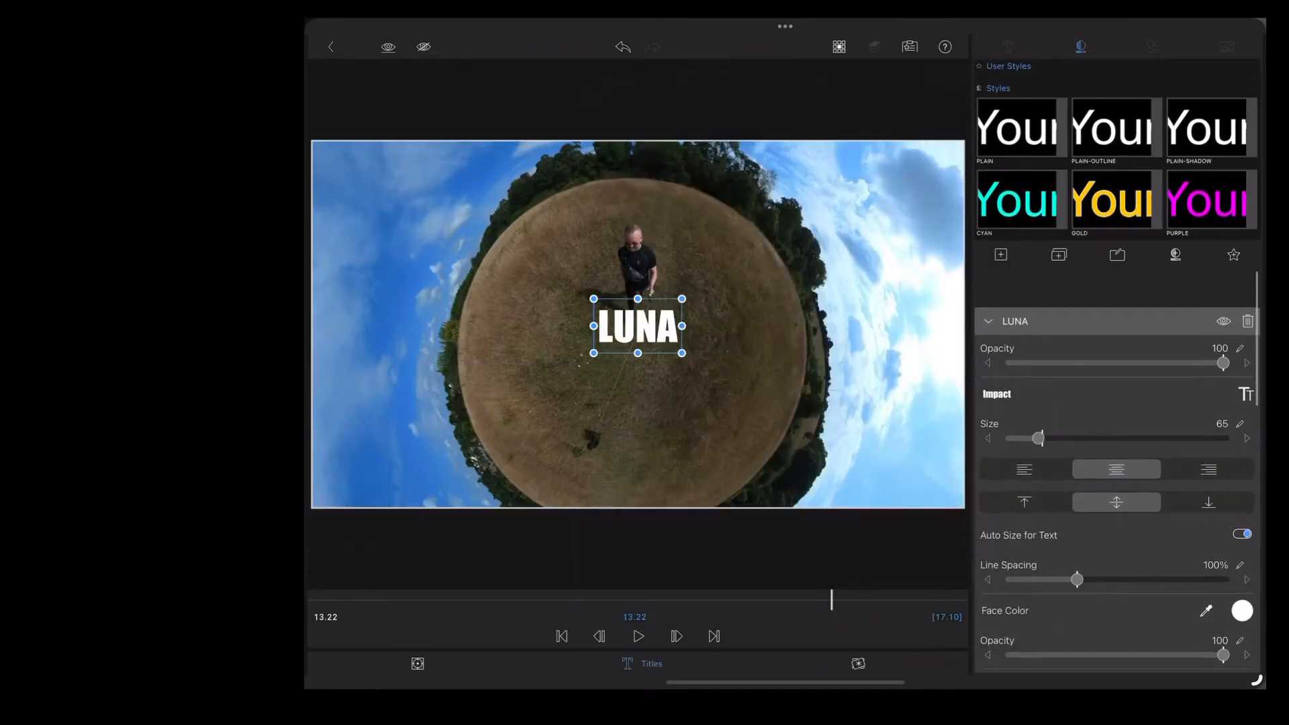
scroll(down, 3)
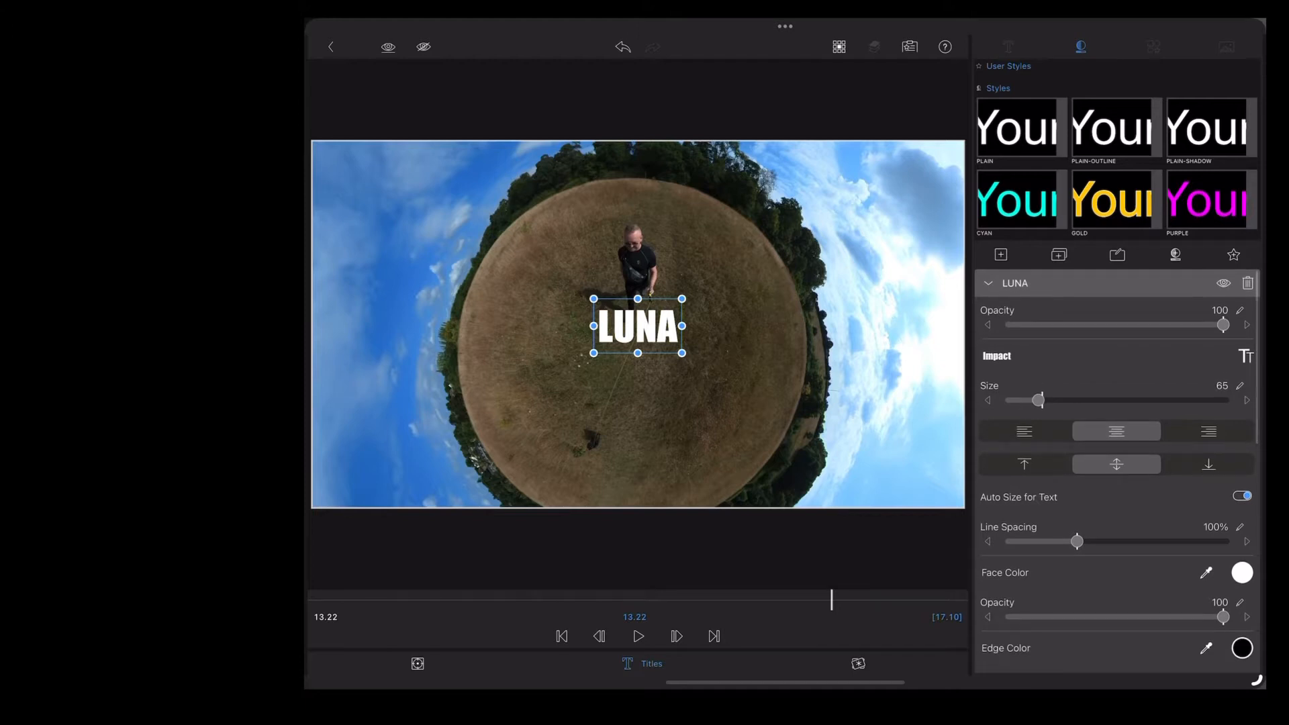
drag(1037, 400, 1078, 400)
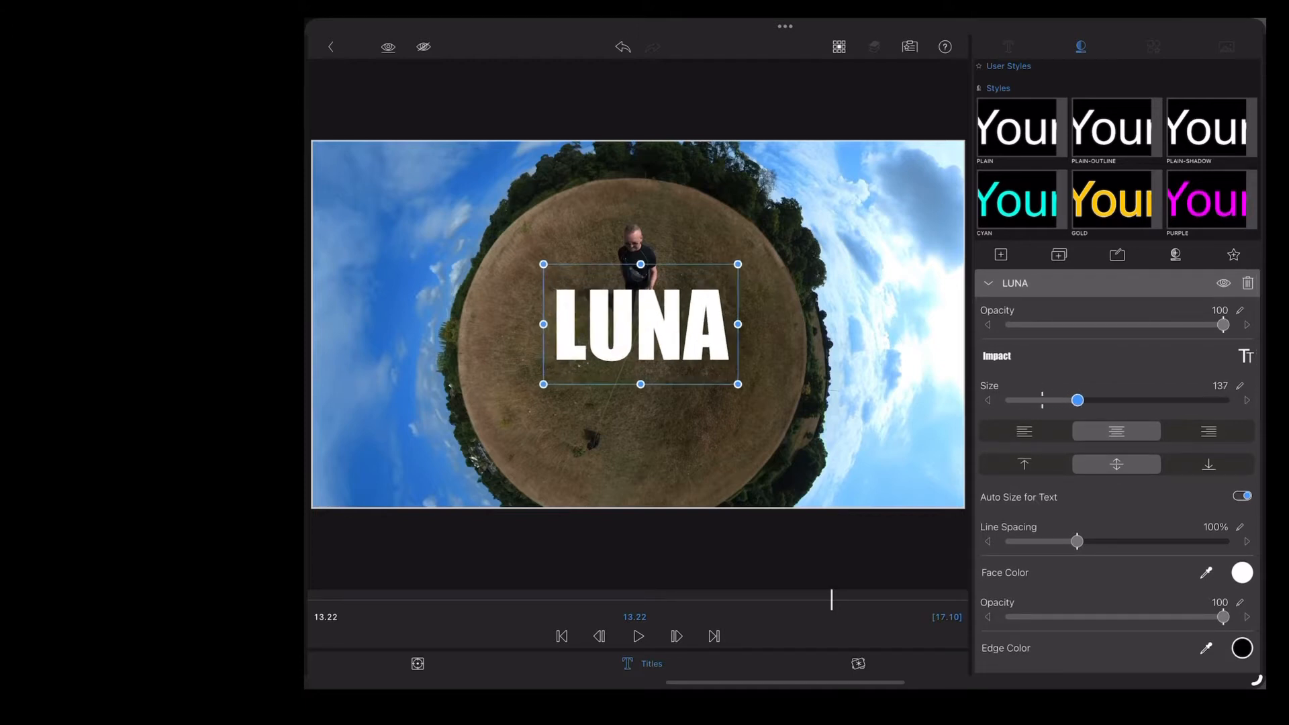
drag(1078, 400, 1223, 400)
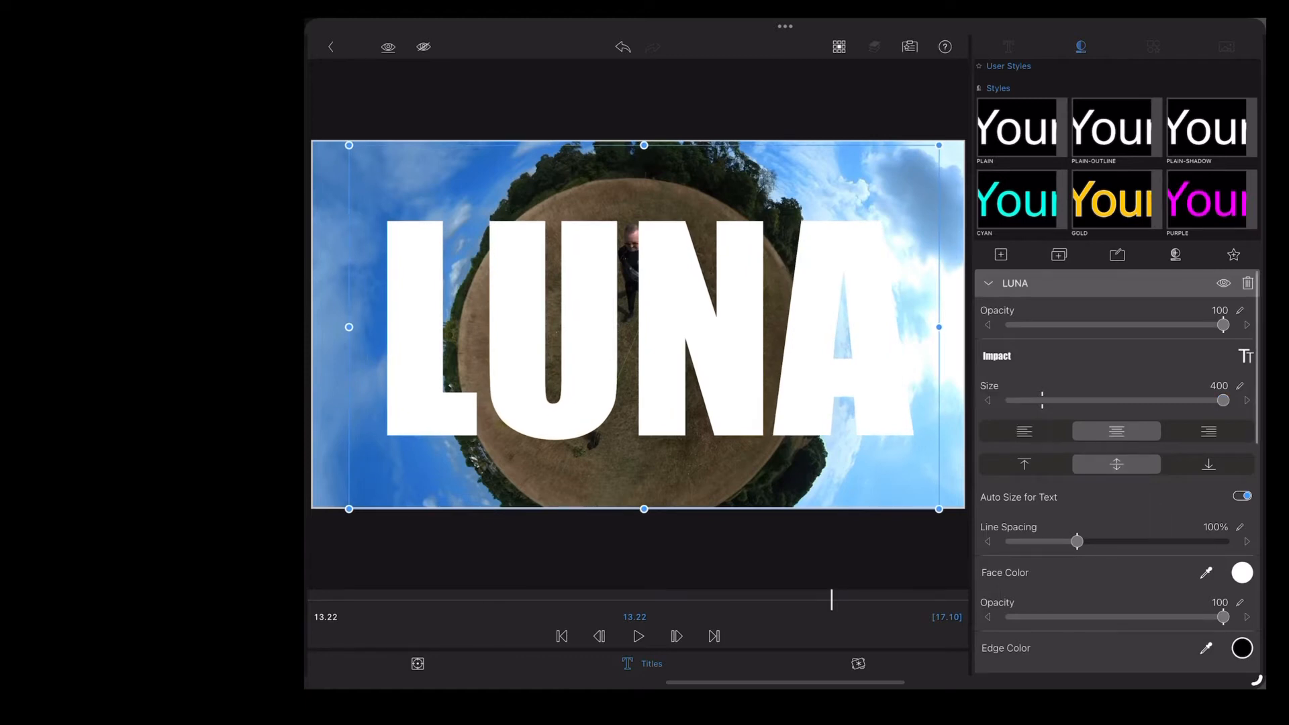
Choose a new Face Color for the LUNA letters from the Grid palette
click(1240, 574)
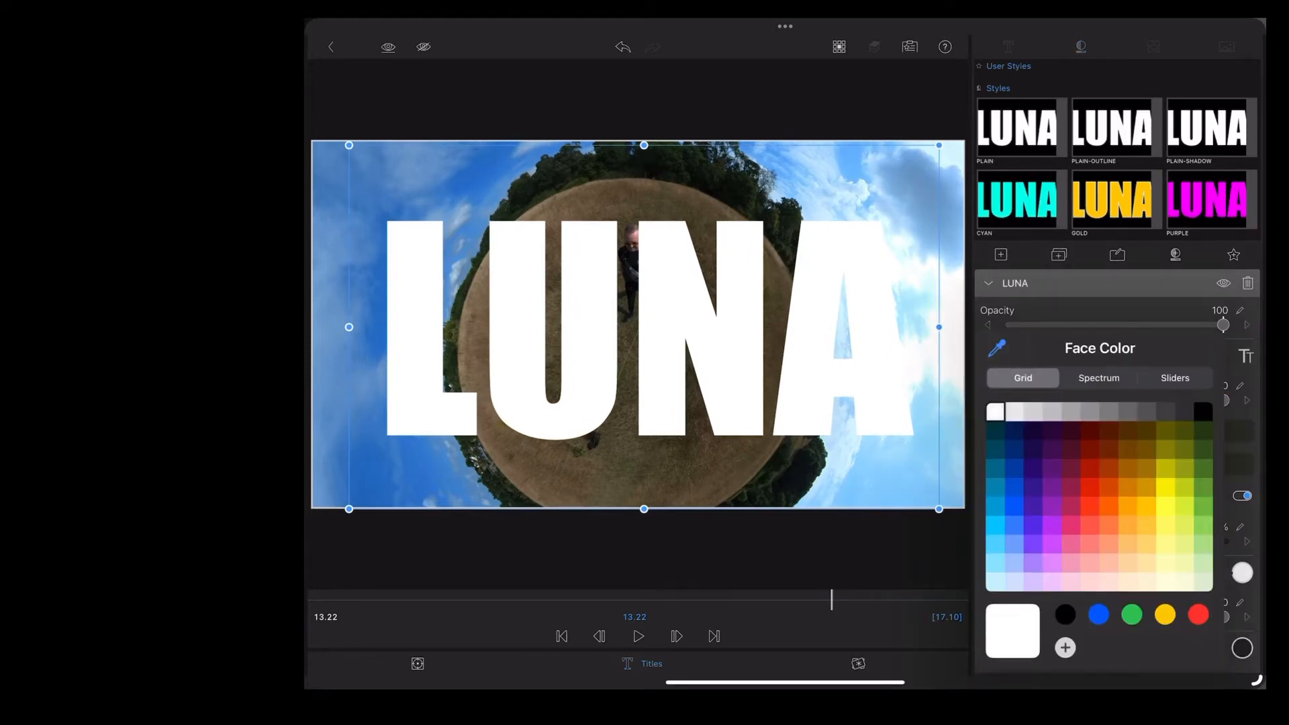
click(1202, 506)
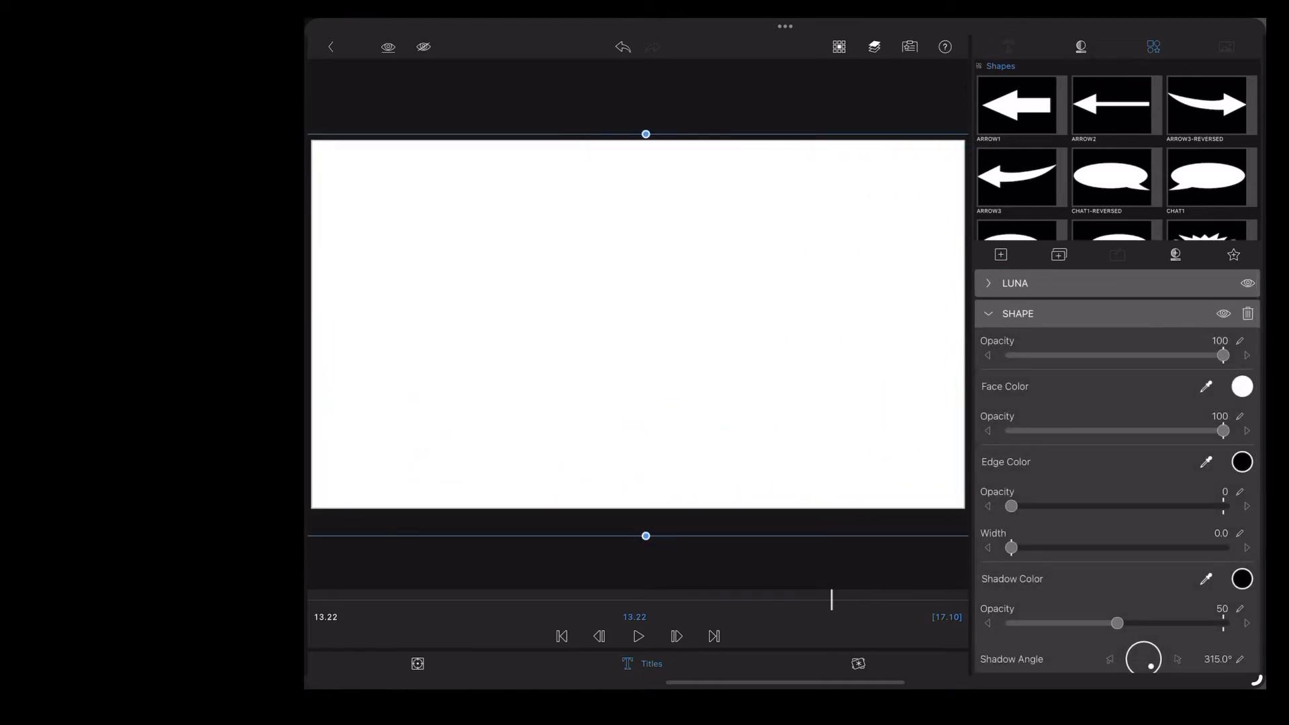
Make the full-frame background shape black behind the green LUNA letters and bring up Color & Effects
click(1242, 387)
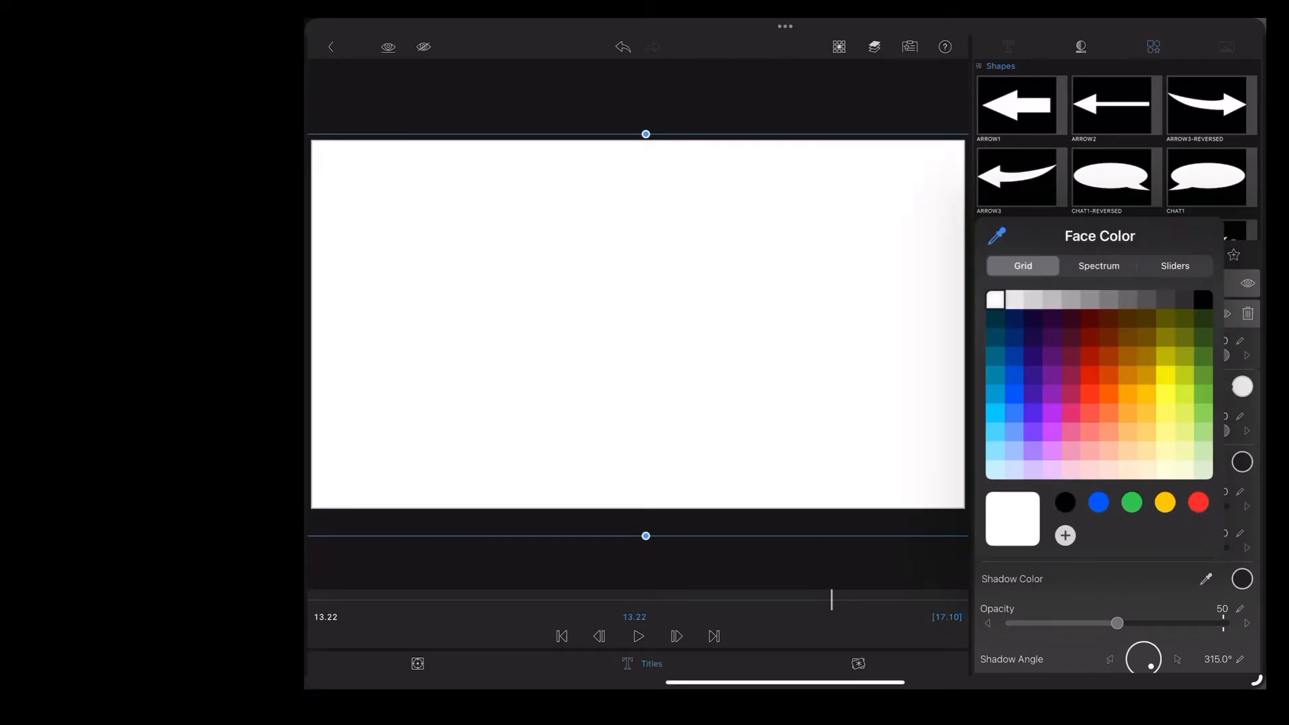
click(1063, 502)
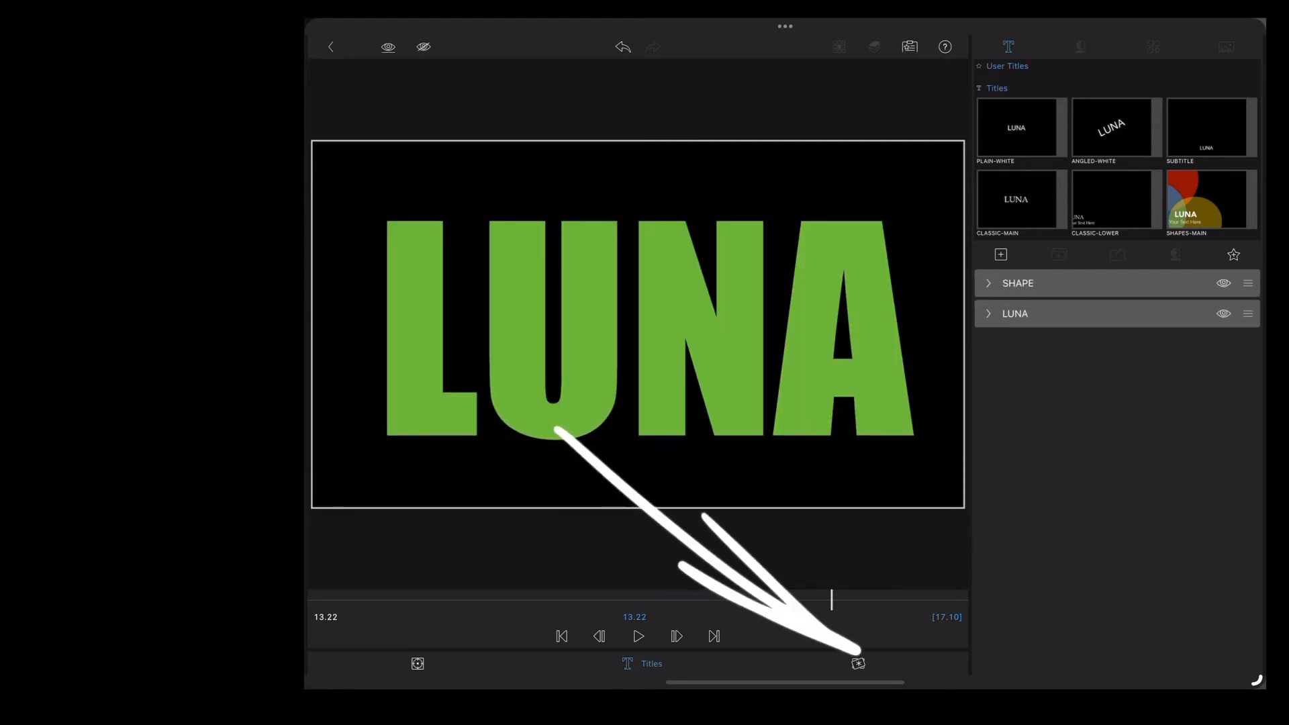
click(858, 663)
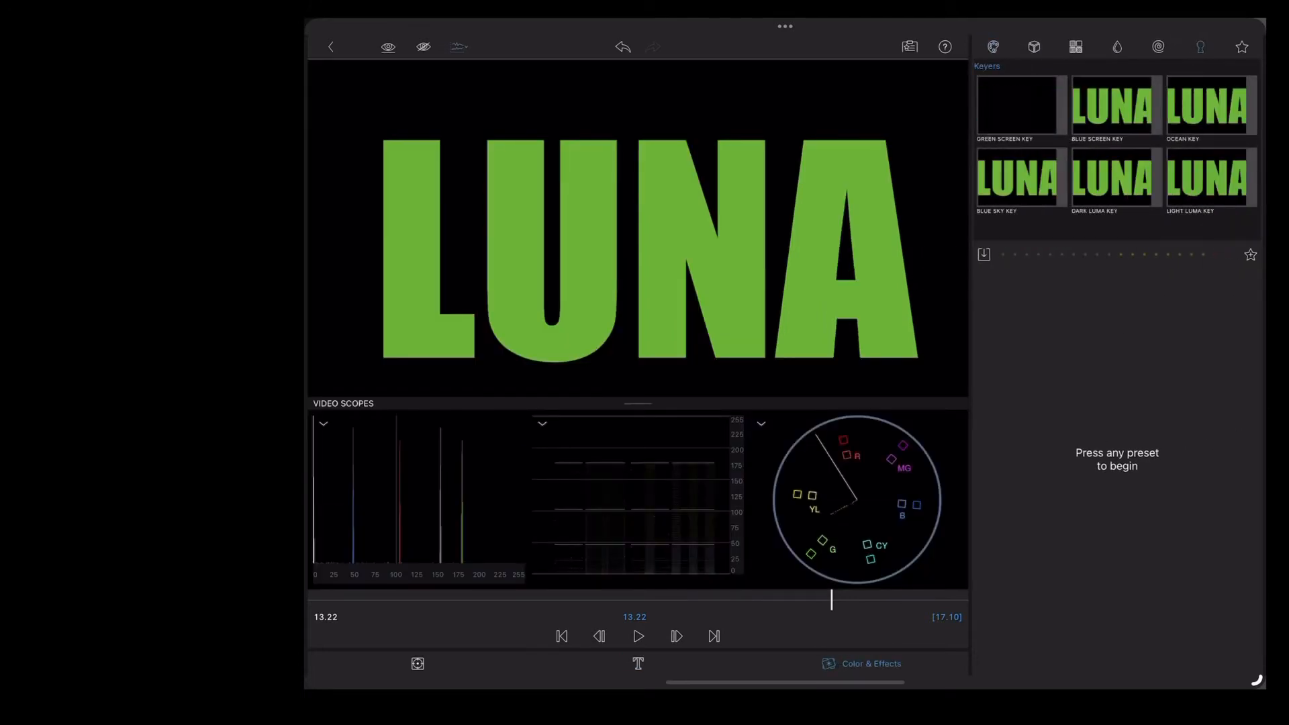
Apply the Green Screen Key preset so the video shows through the LUNA letters
click(1017, 105)
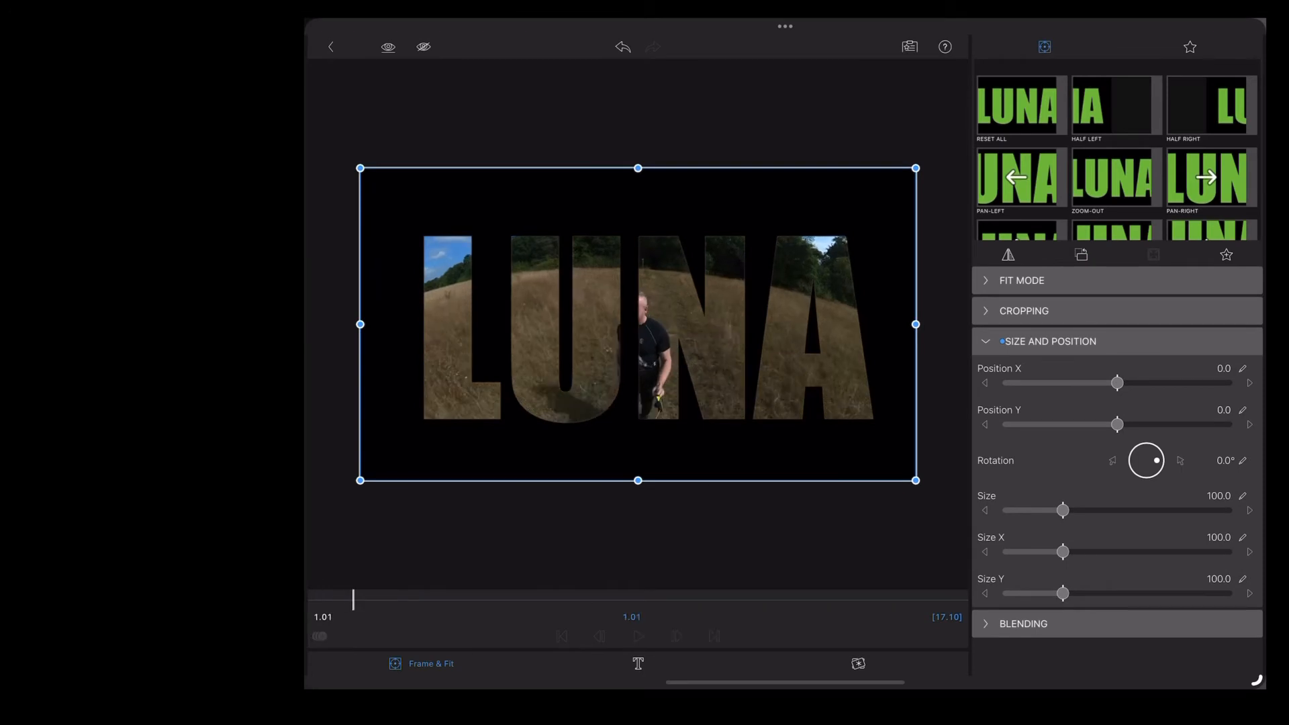
Add a size-and-position keyframe at 3.19 and move the playhead to about nine seconds
click(639, 635)
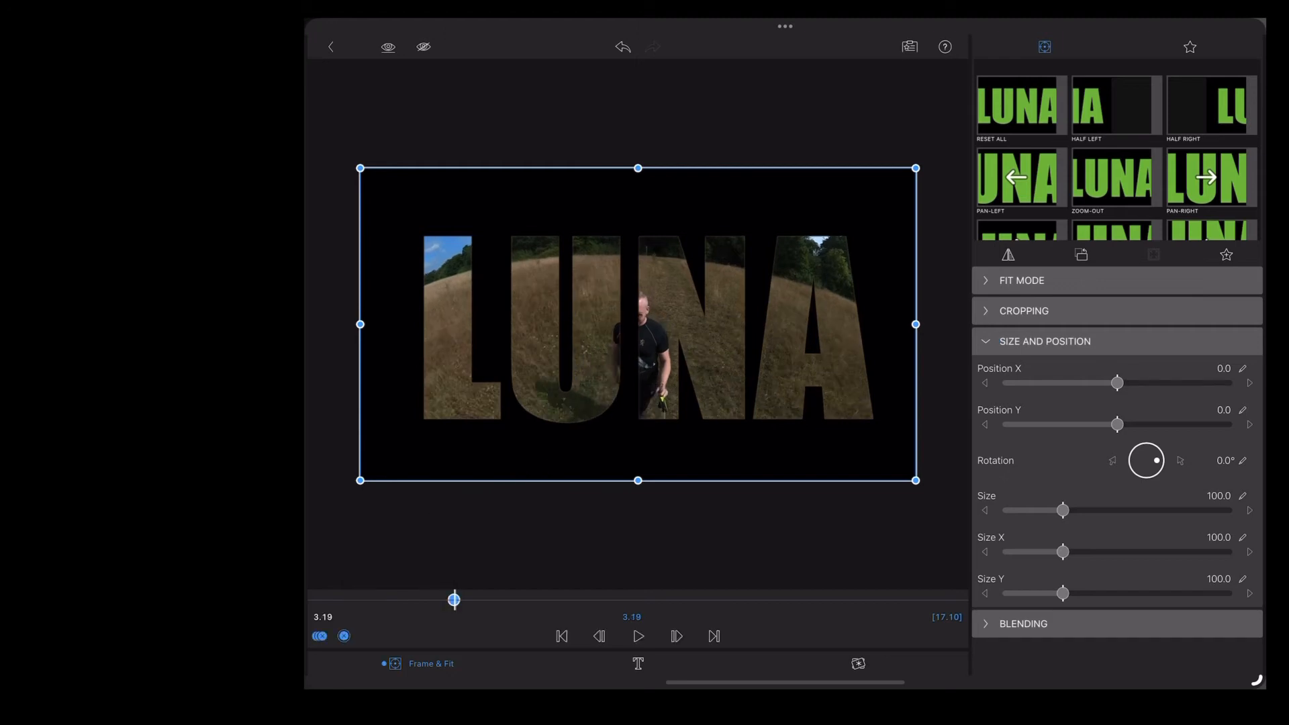
click(638, 635)
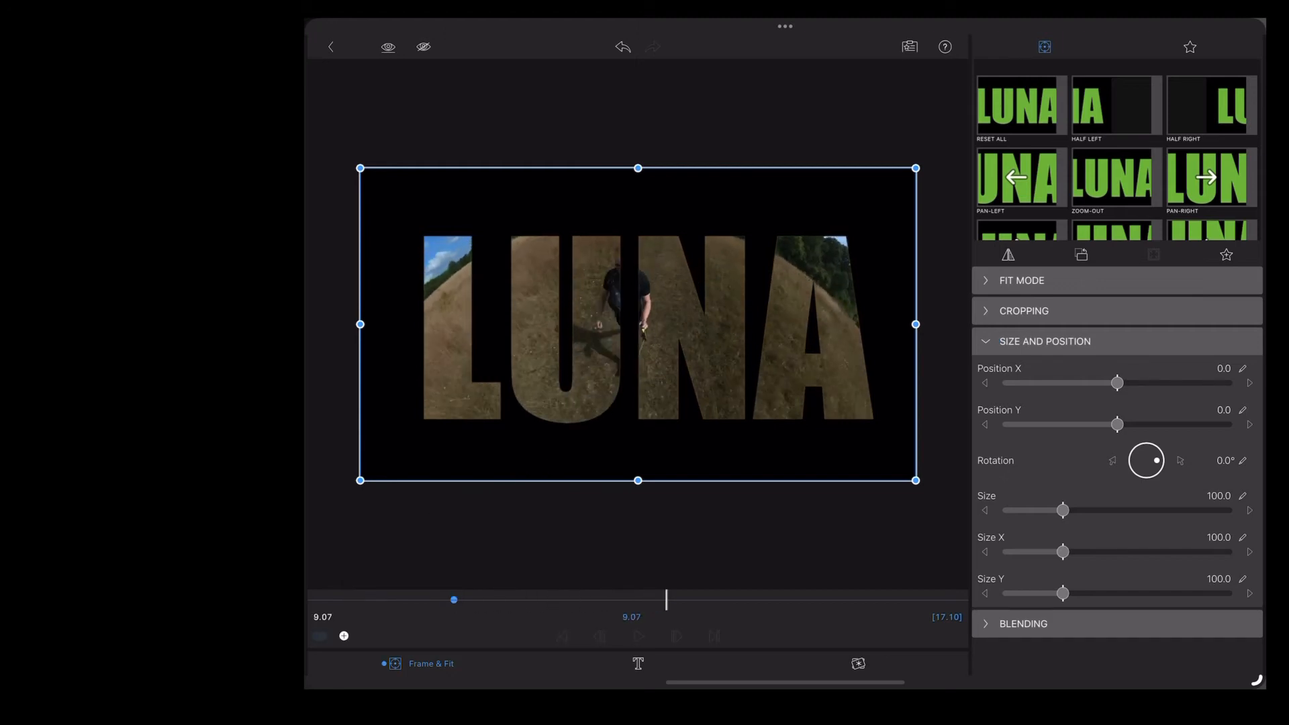